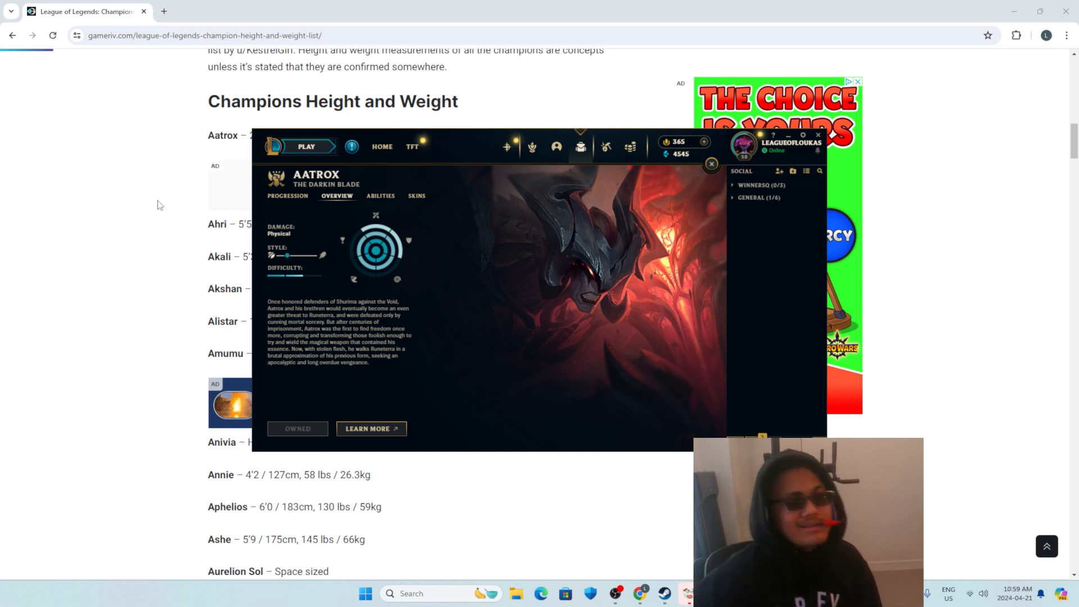
# Write 'aatrox 8/10 he is a 20 foot tall demon so yea' and 'ahri 6/10' under the title.
pyautogui.click(380, 195)
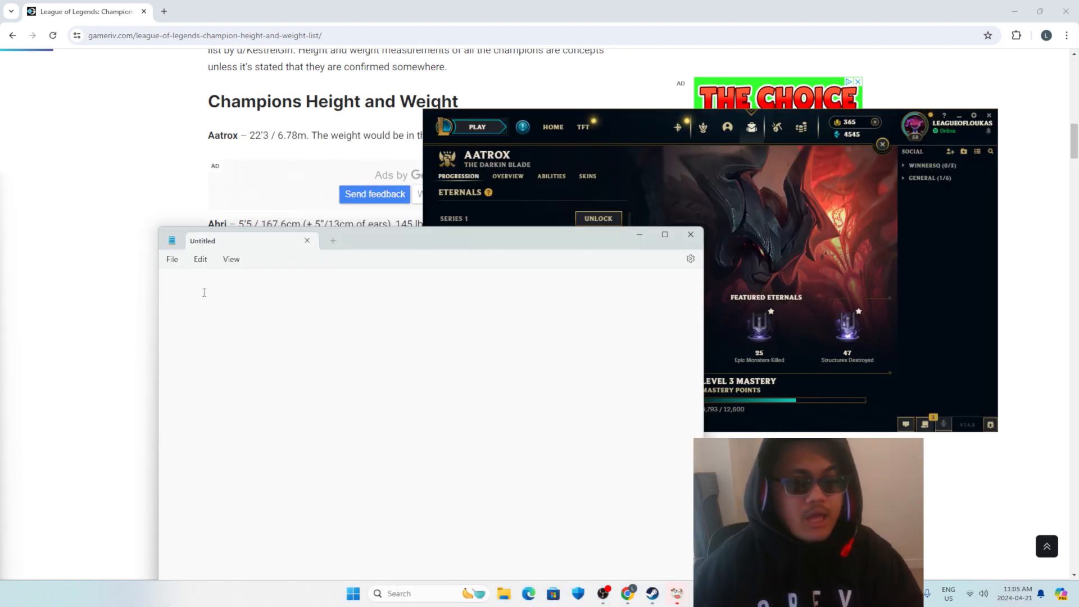
pyautogui.write('aatrox 8/10')
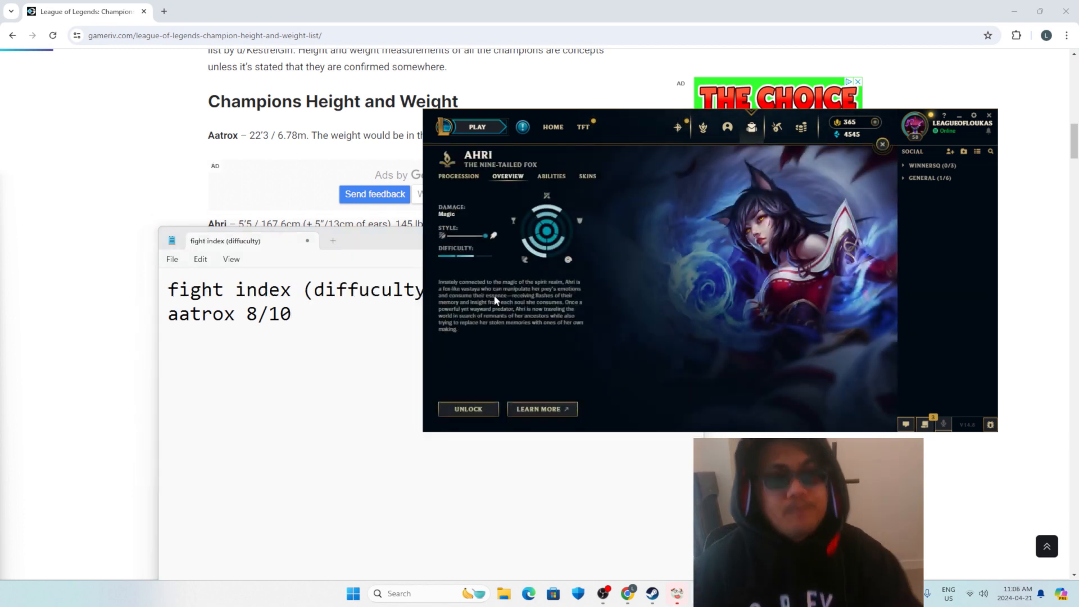
pyautogui.write('ahri 6/')
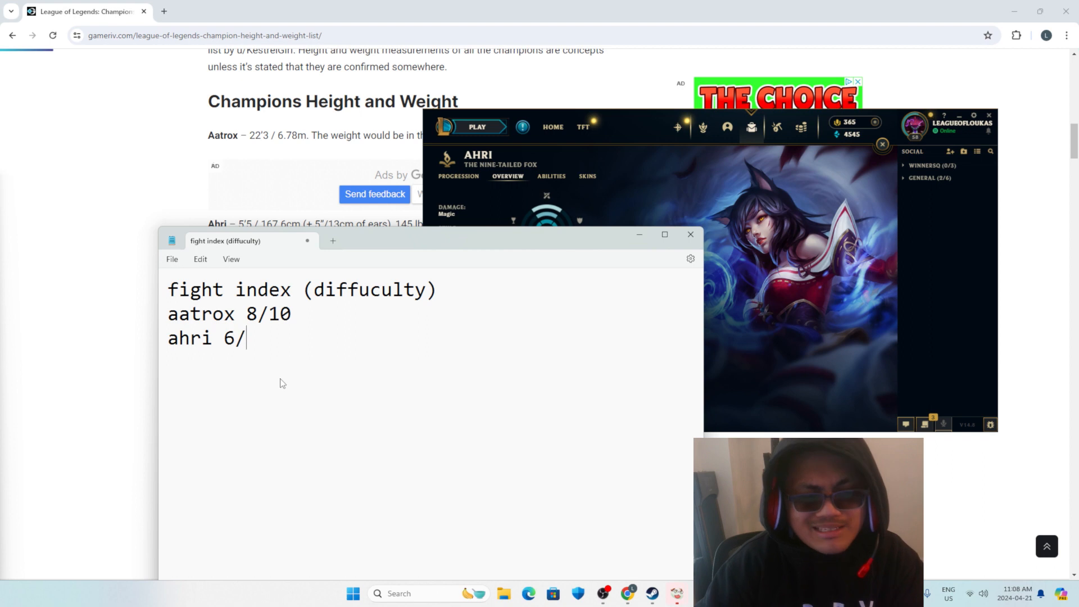
pyautogui.write('10')
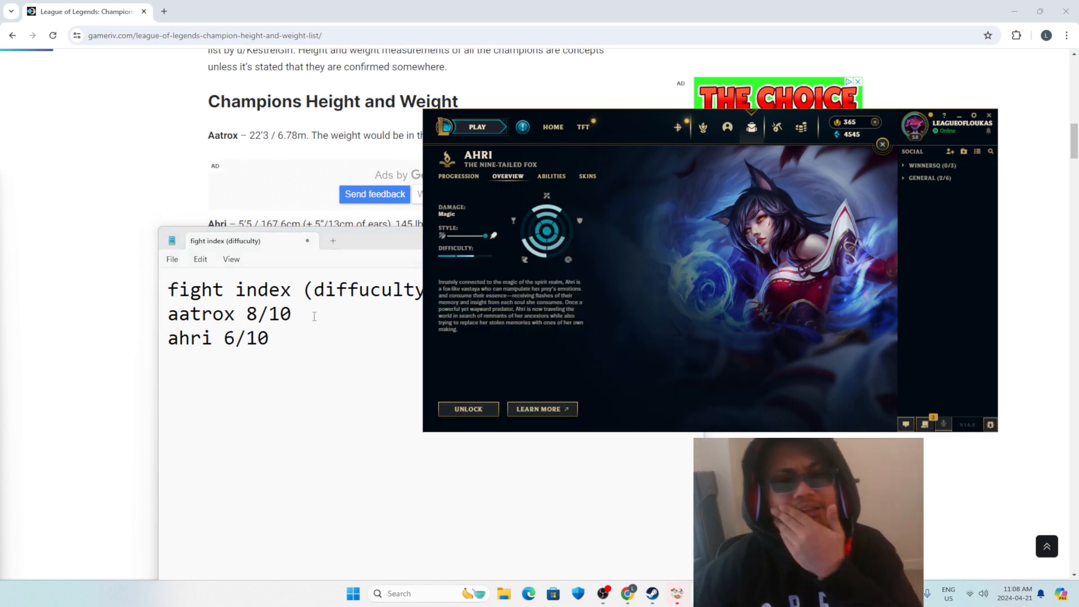
pyautogui.write('he')
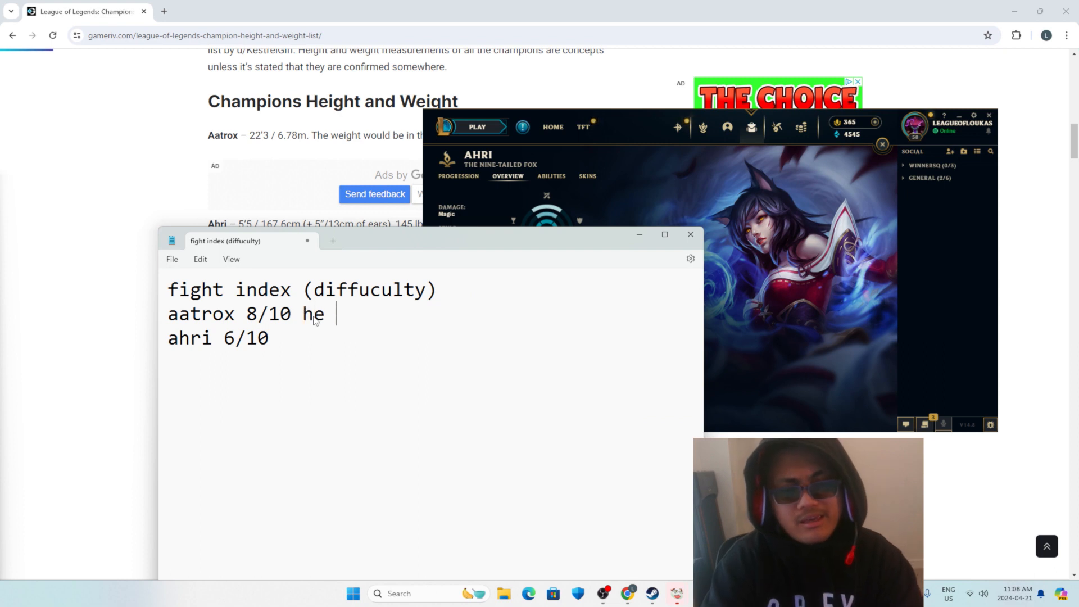
pyautogui.write('is a 20 foot tall demon')
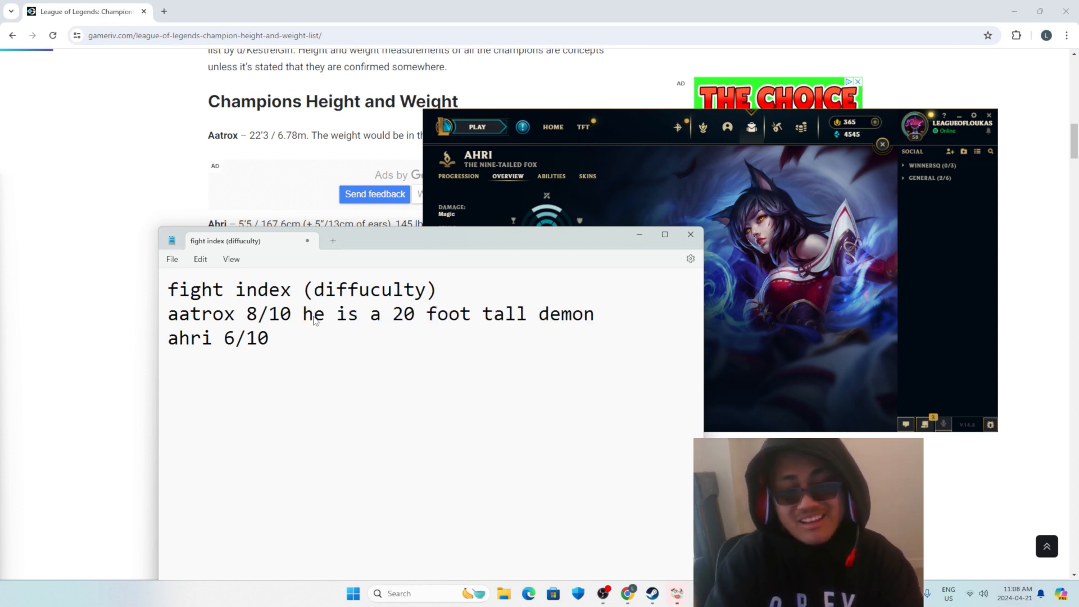
pyautogui.write('so yea')
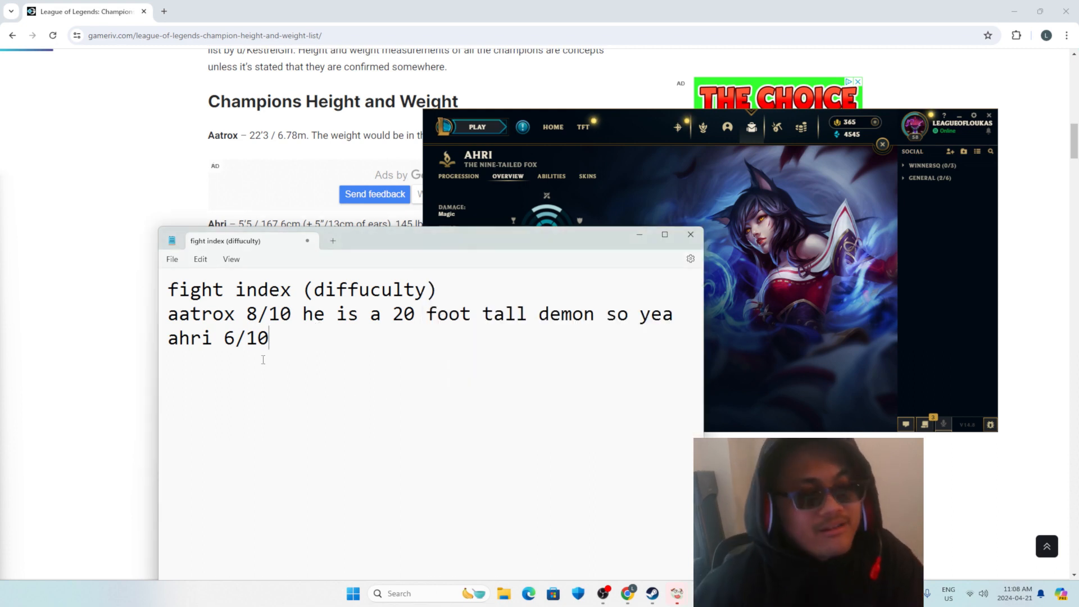
pyautogui.moveTo(301, 314); pyautogui.dragTo(480, 314)
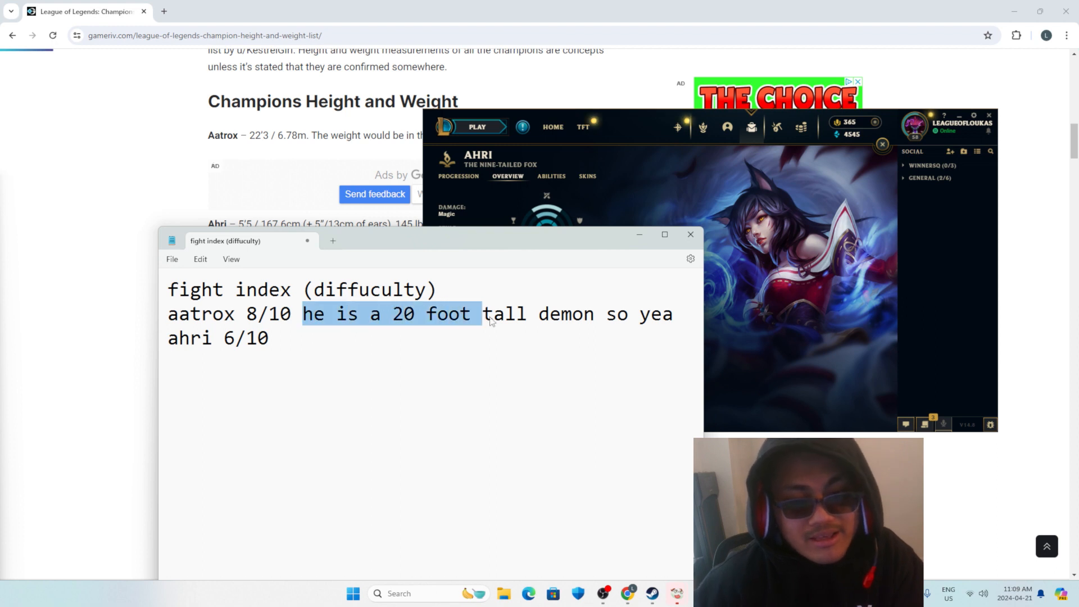
pyautogui.moveTo(482, 314); pyautogui.dragTo(673, 314)
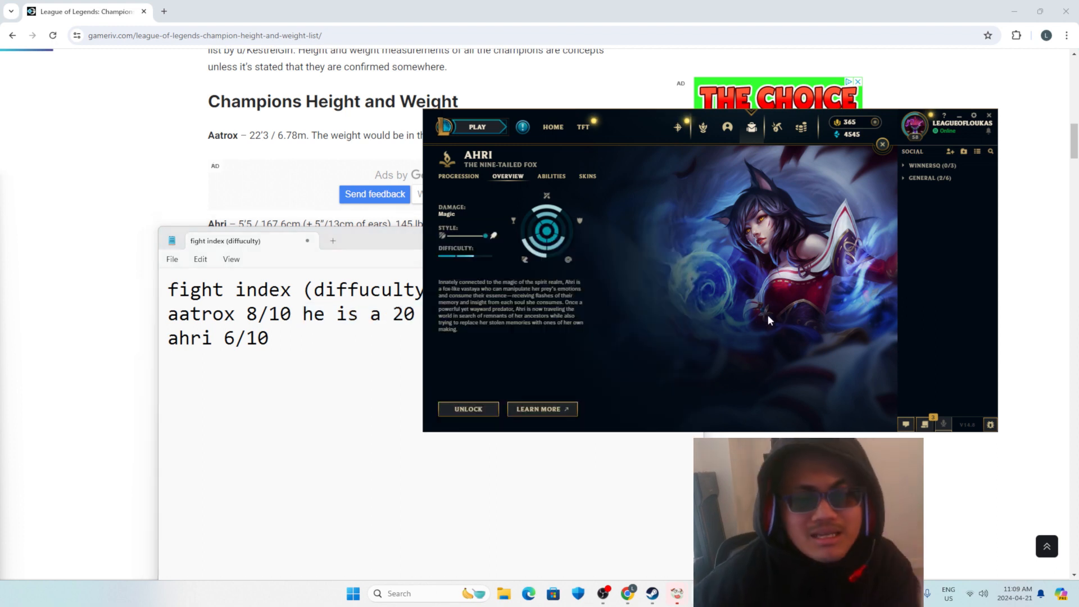
# Add '1/10 is a human being' to the title line as the rating baseline.
pyautogui.write('foot tall demon so yea')
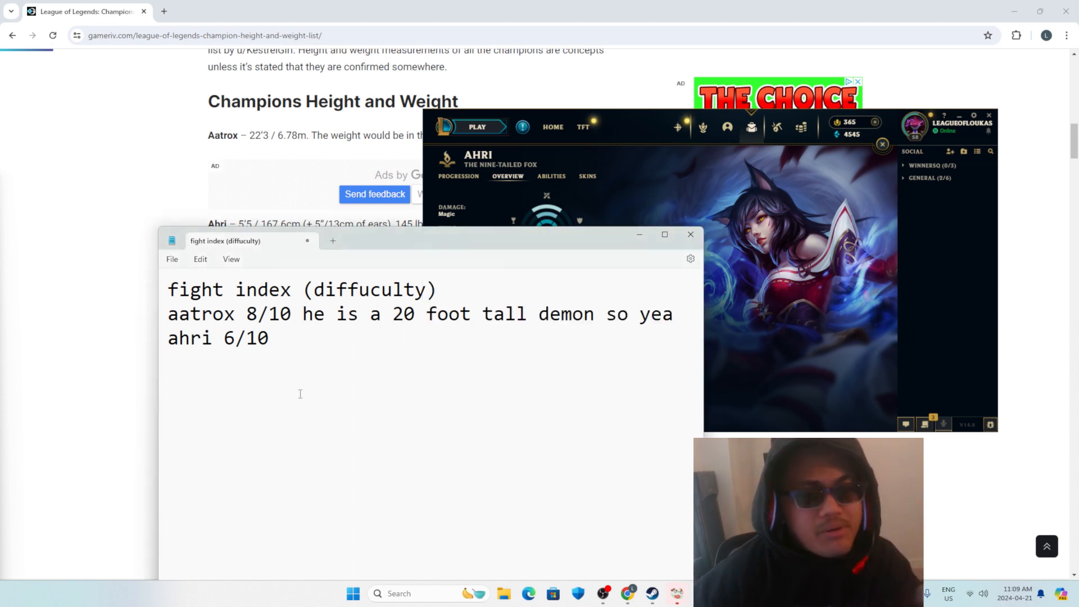
pyautogui.write('1/10')
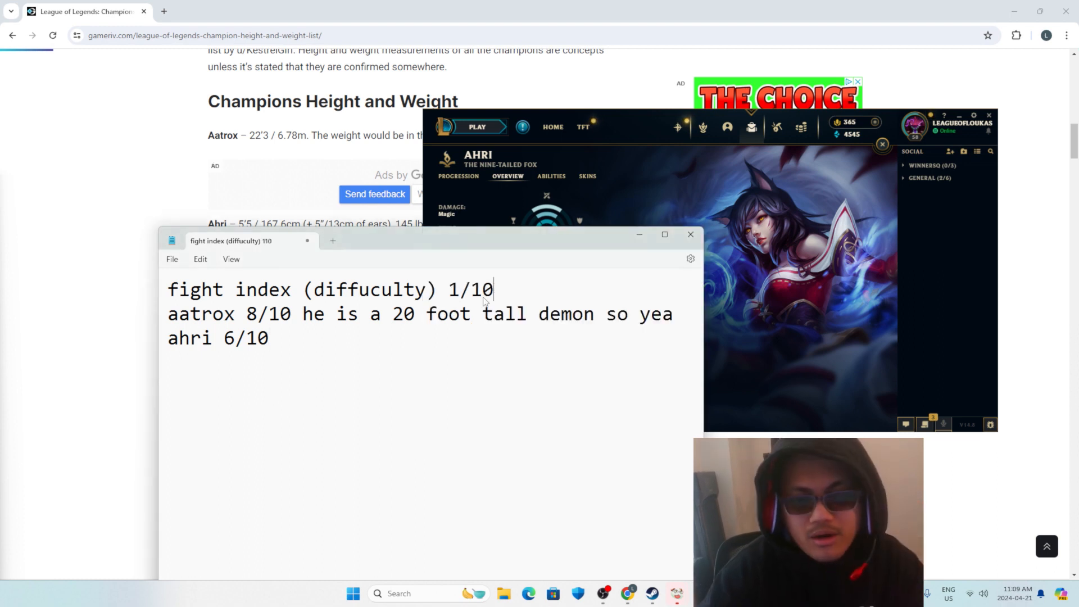
pyautogui.write('is')
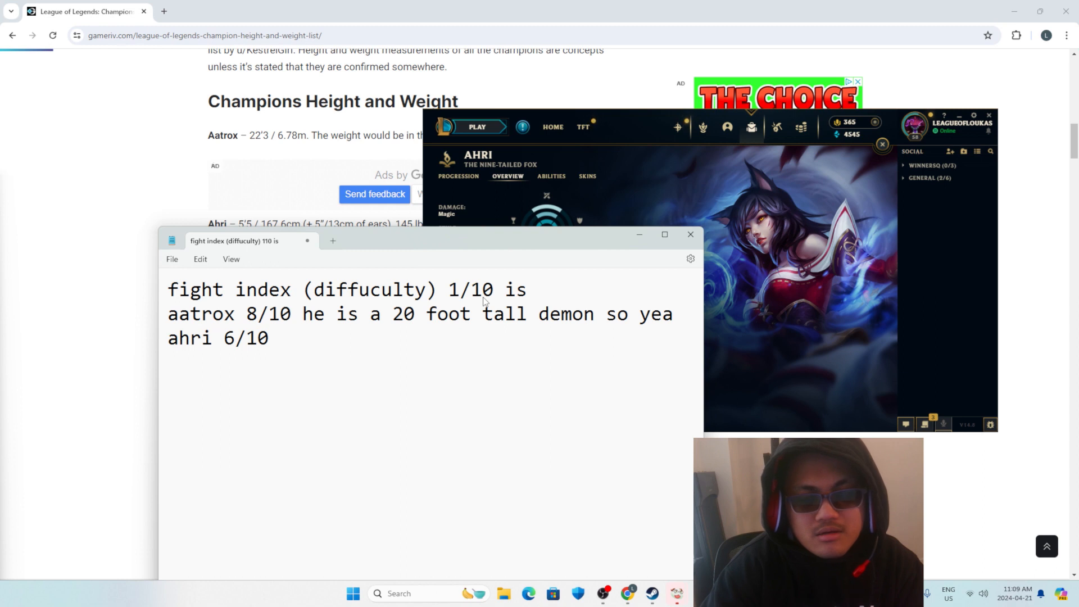
pyautogui.write('a human b')
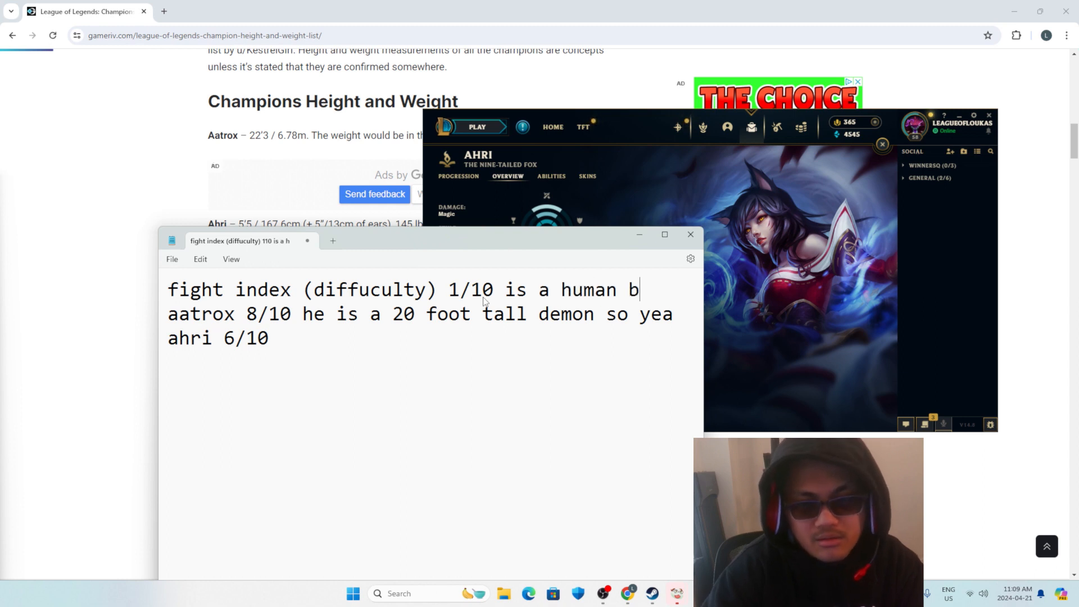
pyautogui.write('eing')
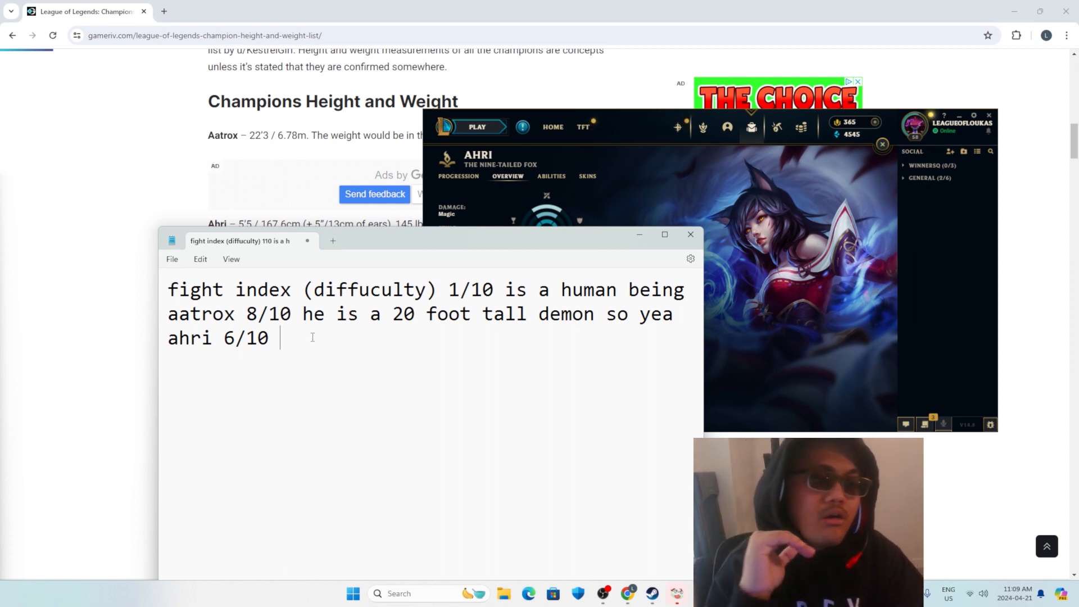
# Rerate ahri to 3/10 with the reason 'she has magic and is' plus 'crazy shit'.
pyautogui.write('she h')
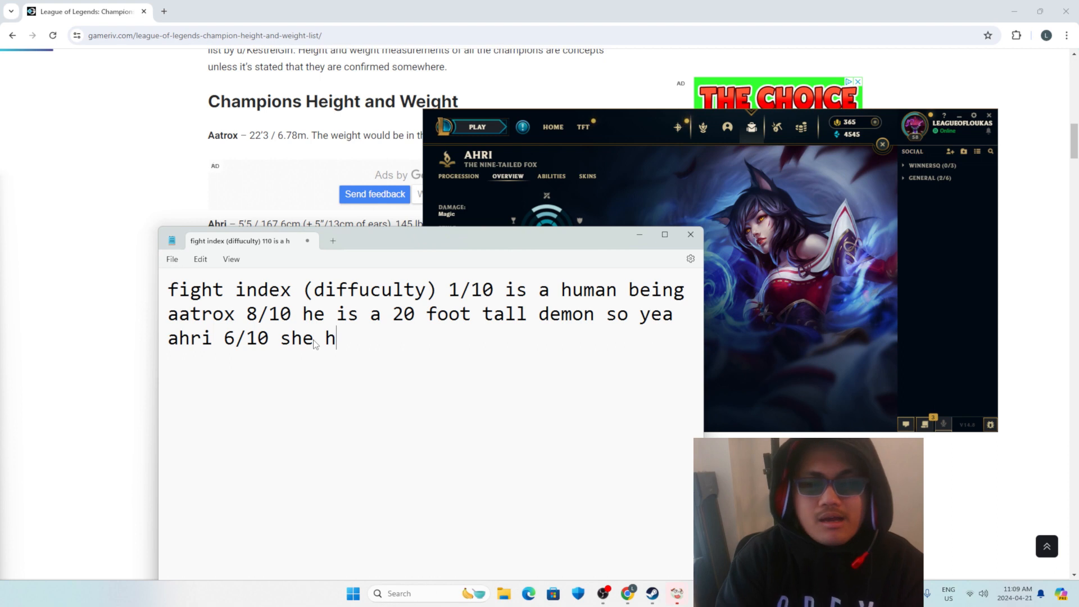
pyautogui.write('as magic and is a woman')
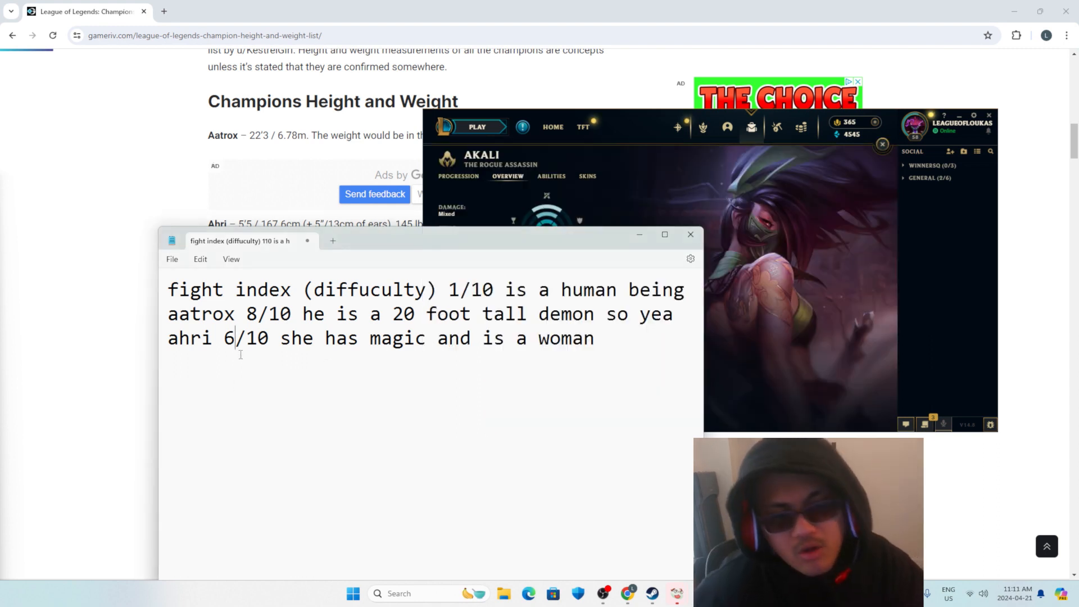
pyautogui.press('Backspace')
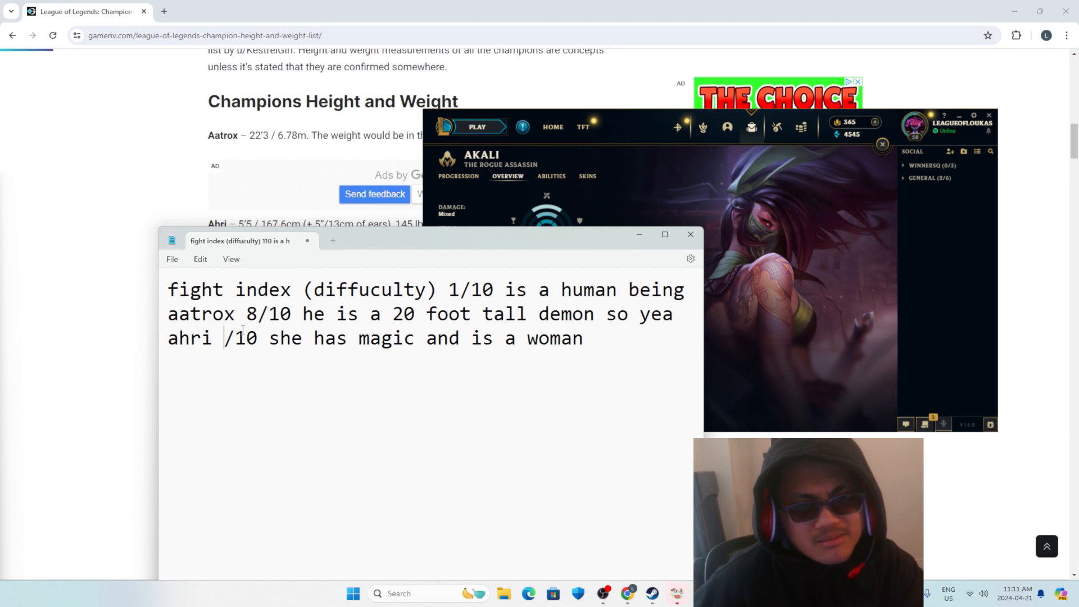
pyautogui.write('3')
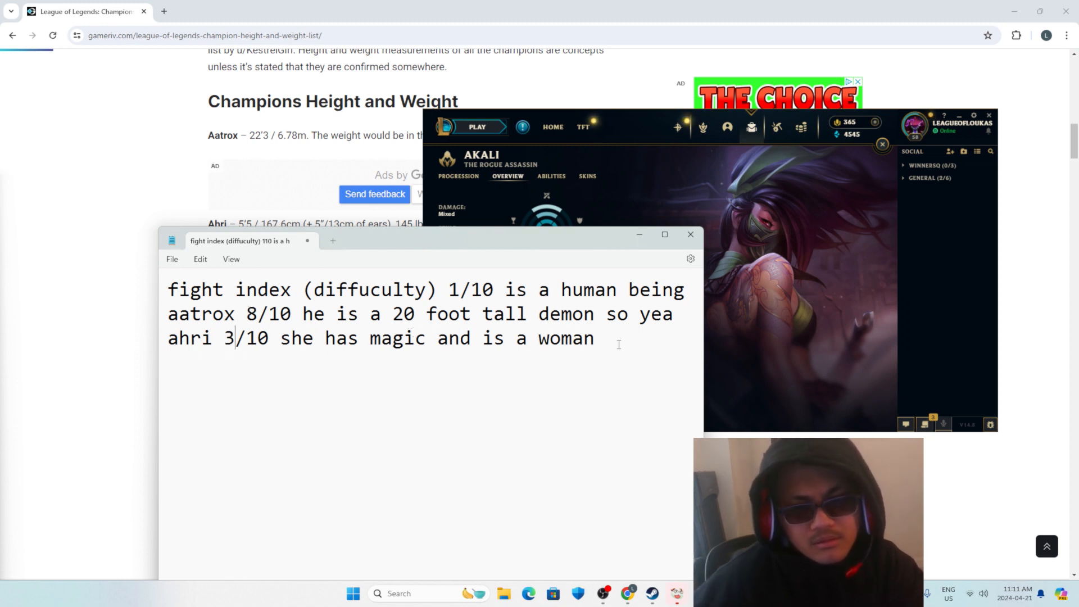
pyautogui.write('crazy shit')
pyautogui.write('akali')
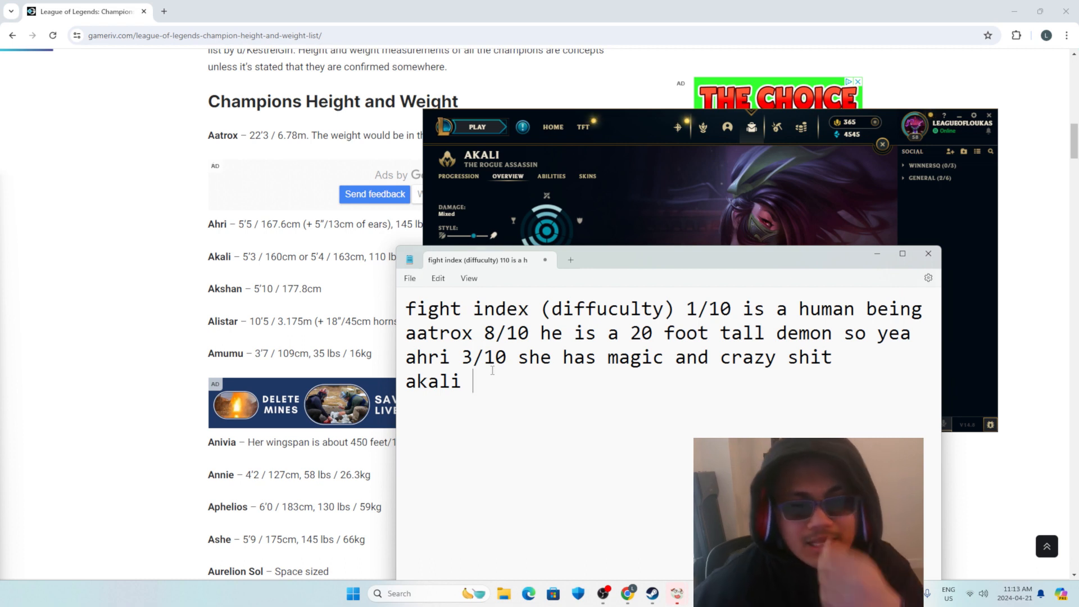
# Rate akali 4/10 because she got blades and seems very willing to kill, noting anger issues.
pyautogui.write('4/')
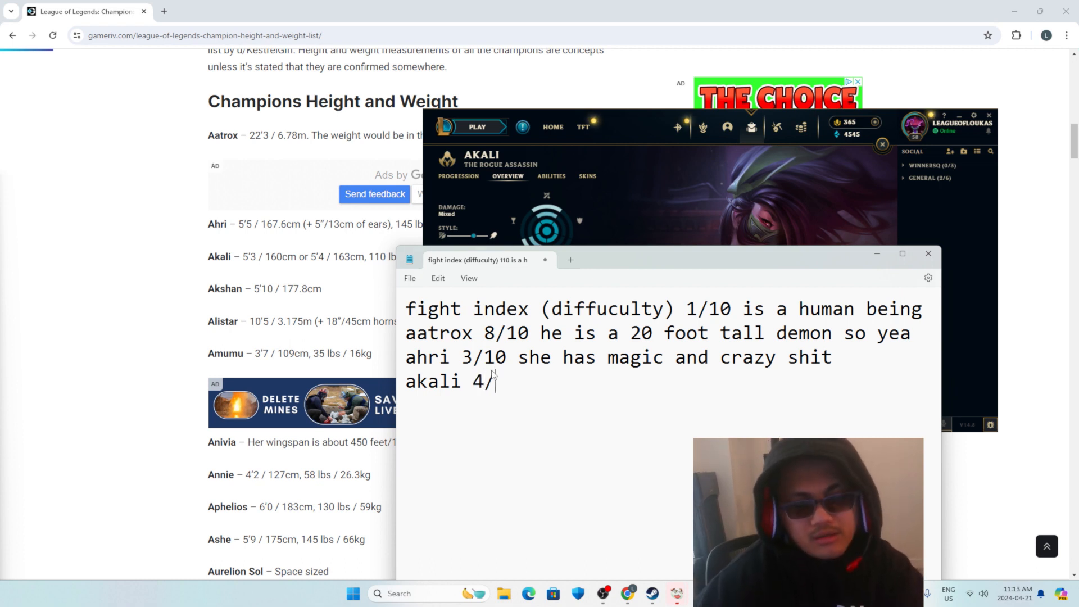
pyautogui.write('10 she got blades')
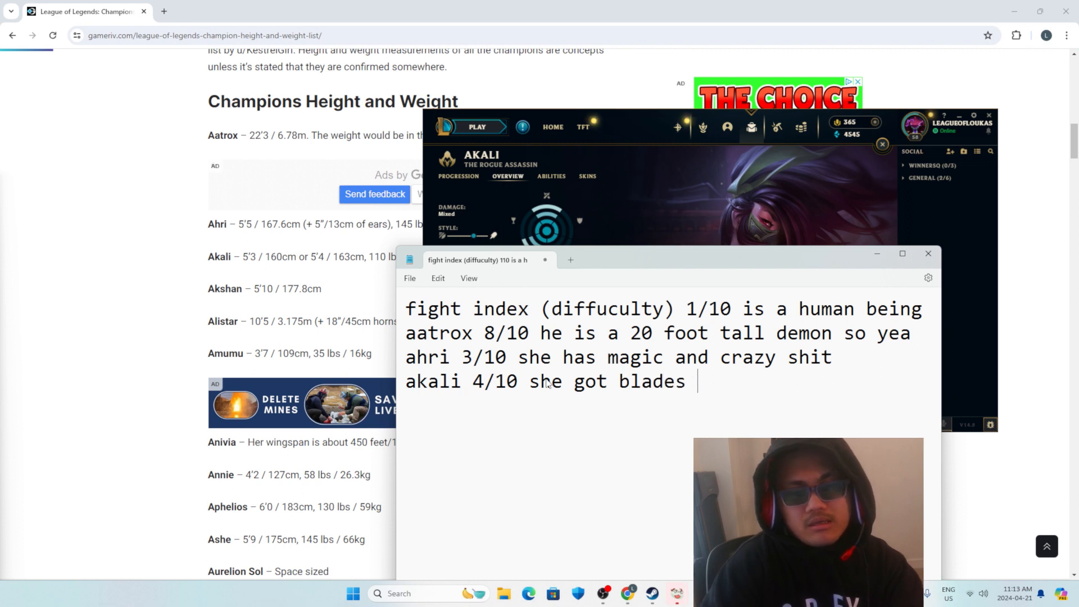
pyautogui.write('and shit and k')
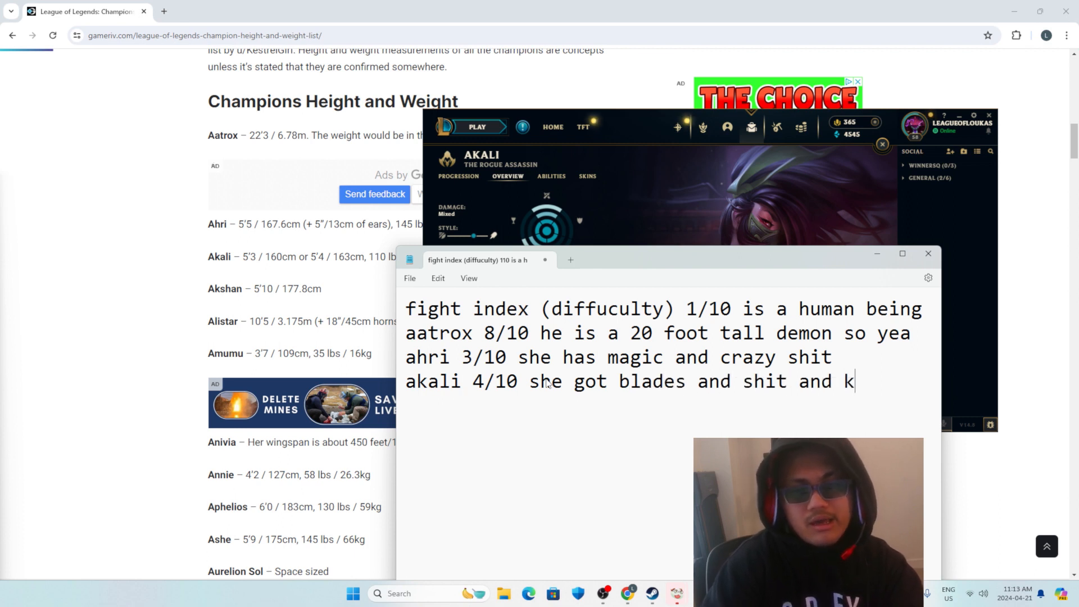
pyautogui.write('seems very wil')
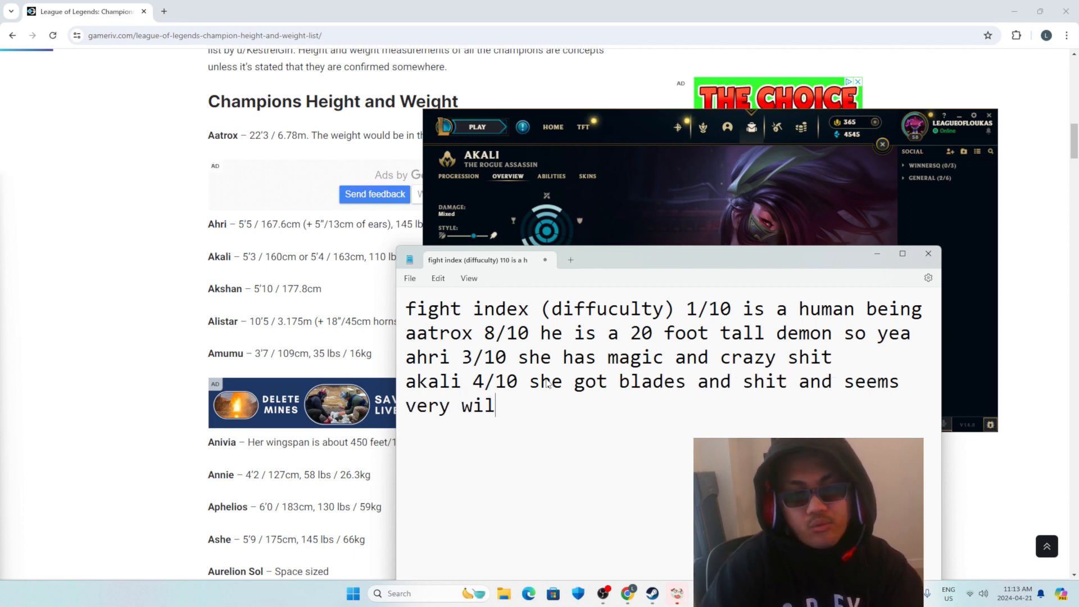
pyautogui.write('ling to kill a mfdk')
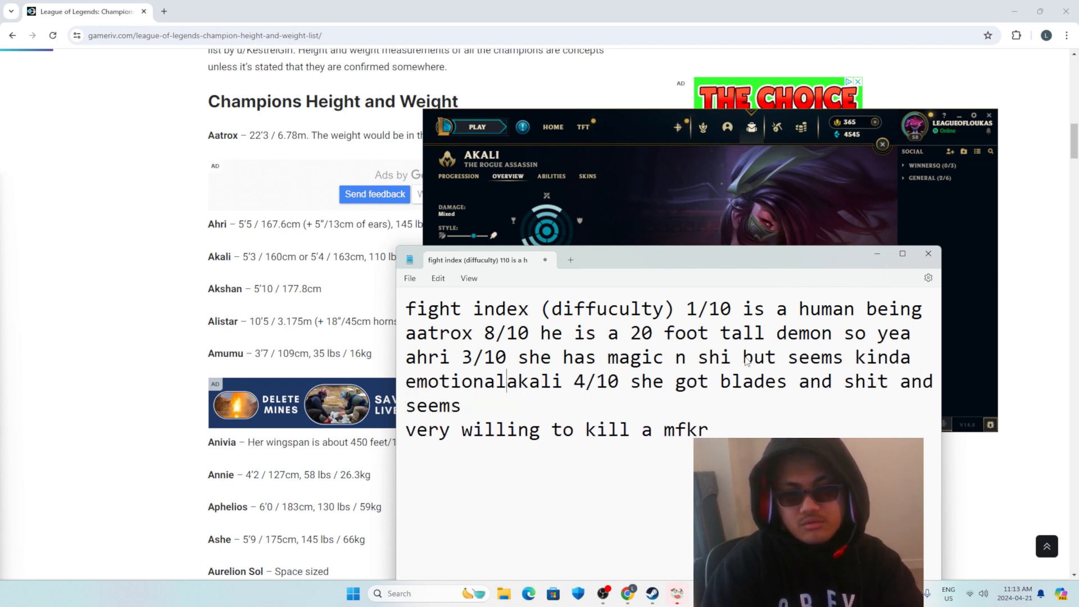
pyautogui.write('with anger issues')
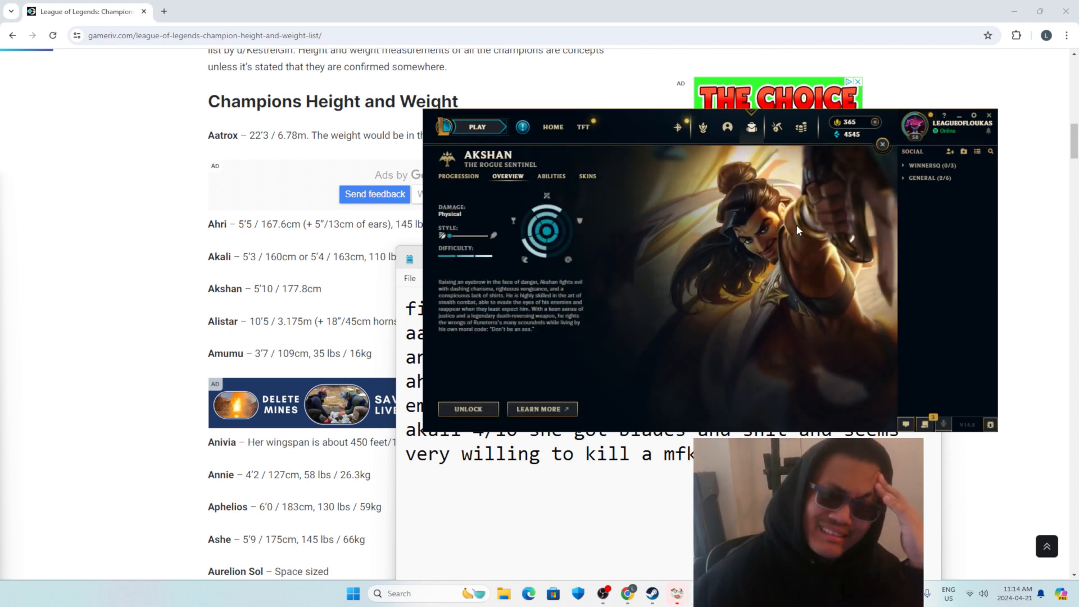
# Start a new line 'akshan 5/10 he got' after checking his abilities for reference.
pyautogui.click(551, 176)
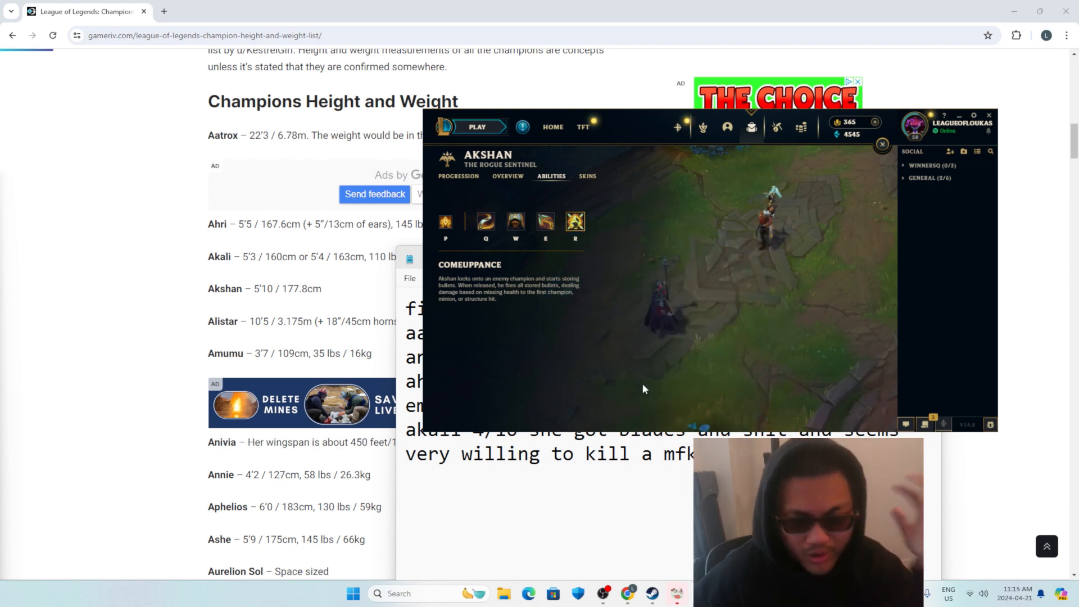
pyautogui.moveTo(659, 397)
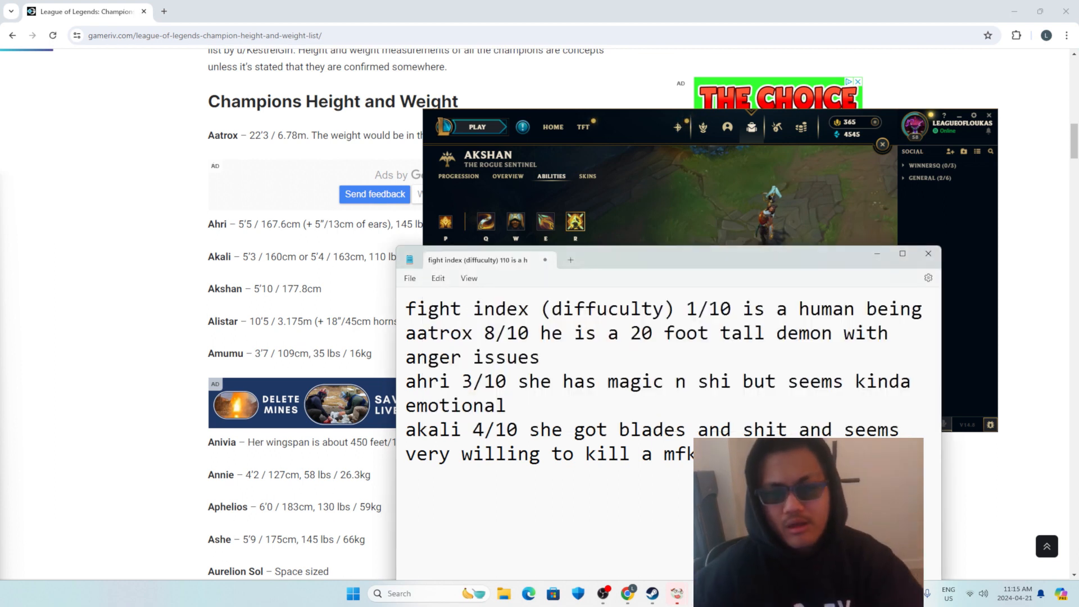
pyautogui.write('akshan')
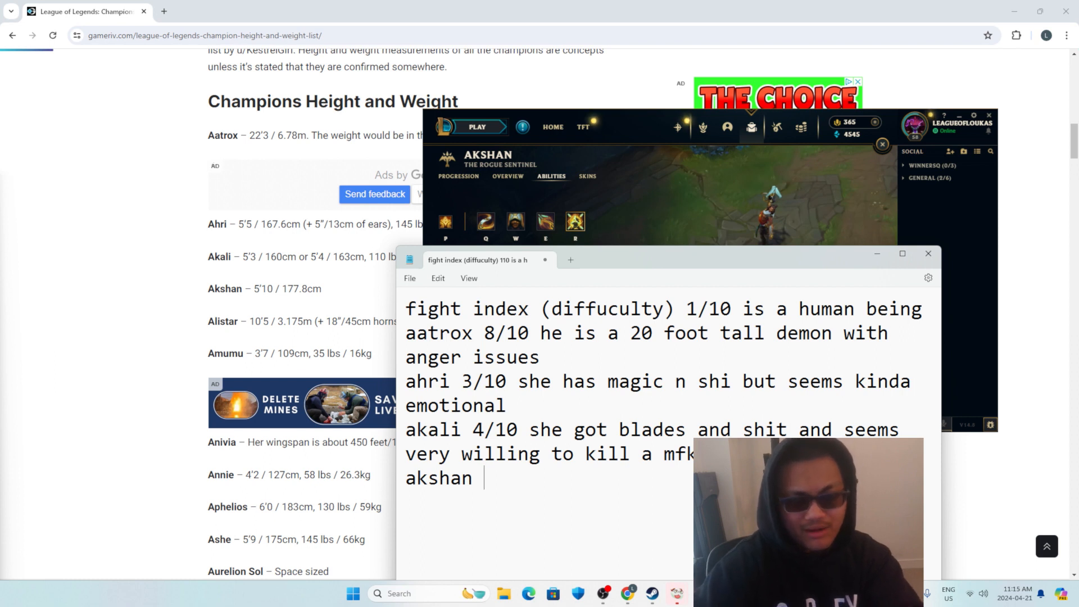
pyautogui.write('5/10 he got')
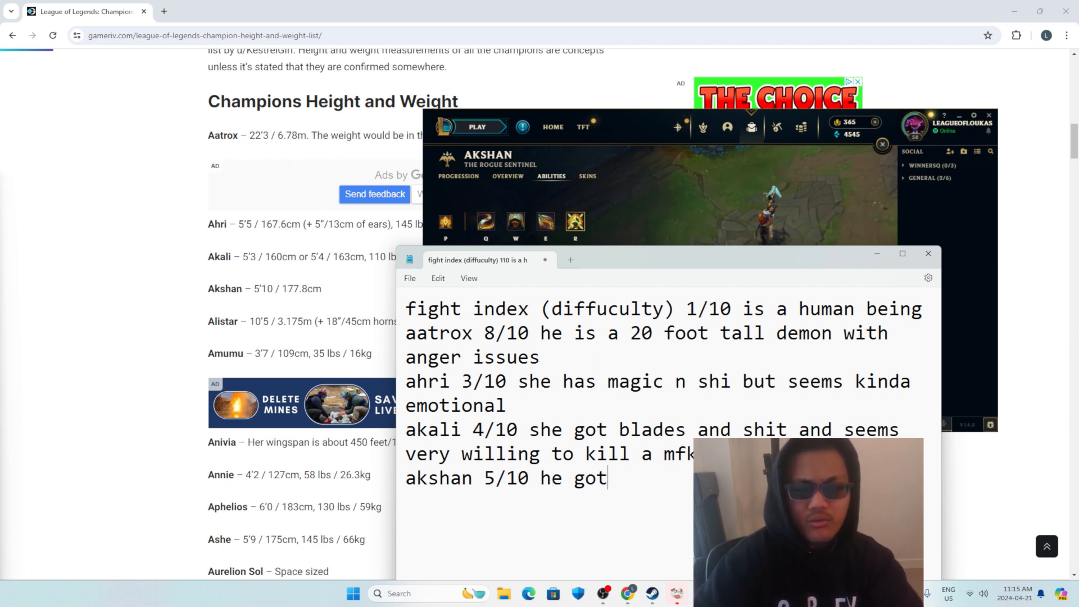
pyautogui.click(507, 176)
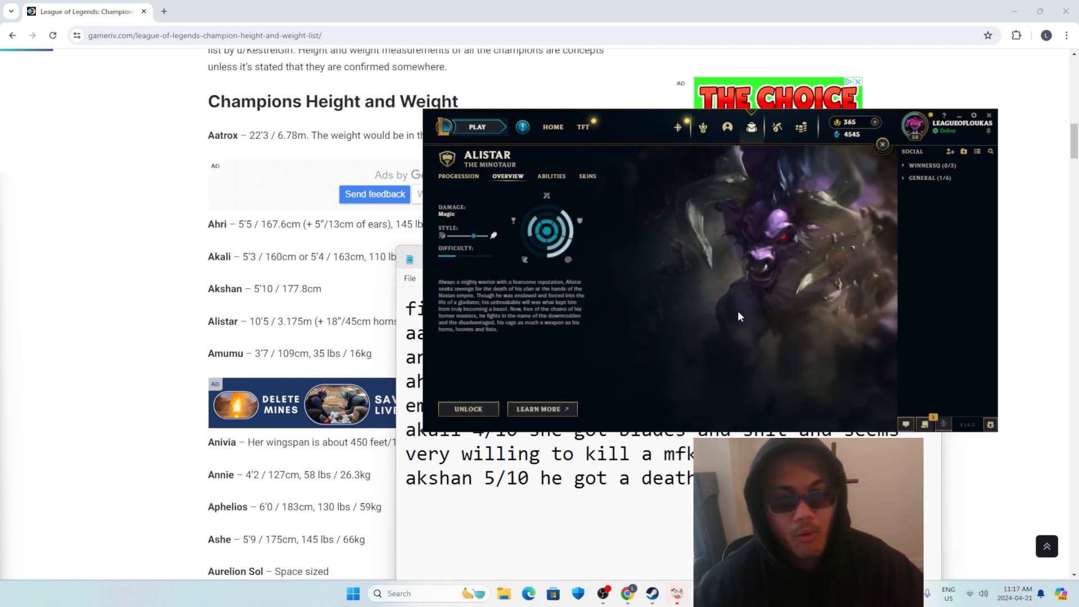
pyautogui.moveTo(249, 345)
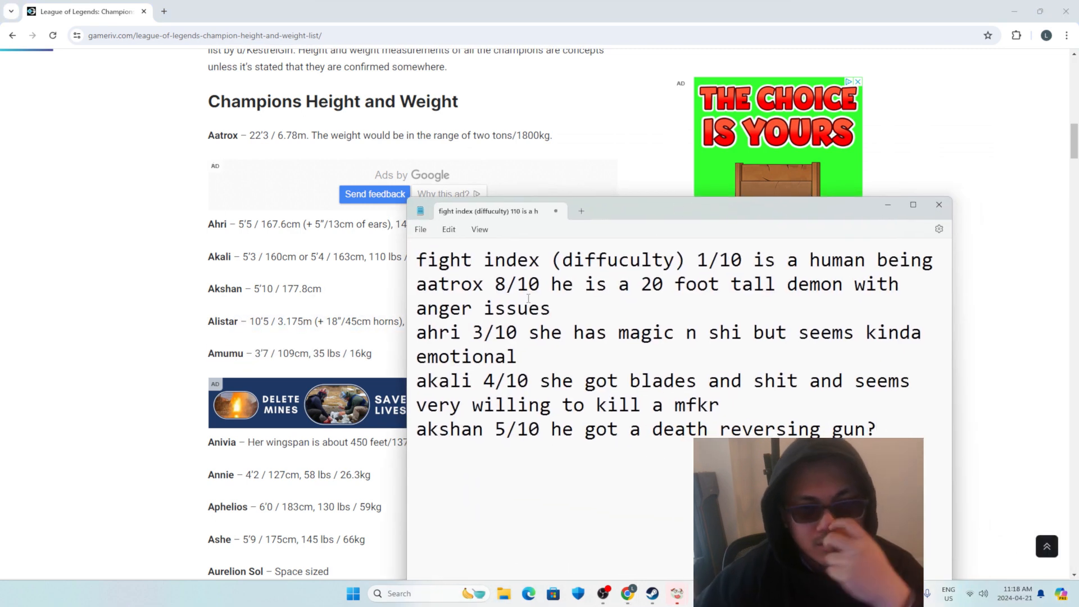
# Change ratings to decimals 8.8, 3.6 and 4.1 and begin an 'alistar 7.' line.
pyautogui.write('9')
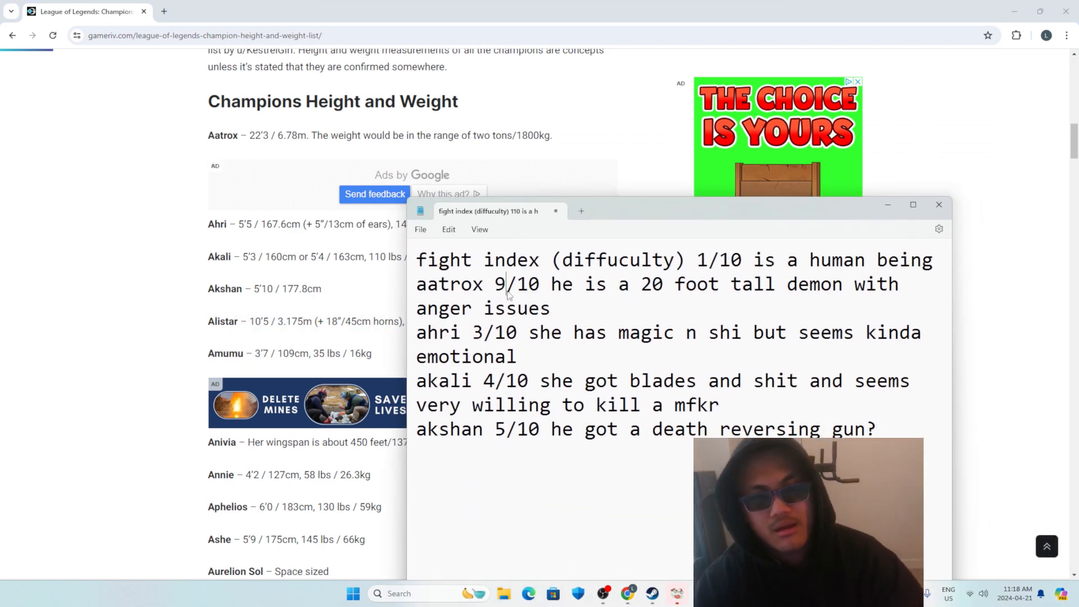
pyautogui.write('.8')
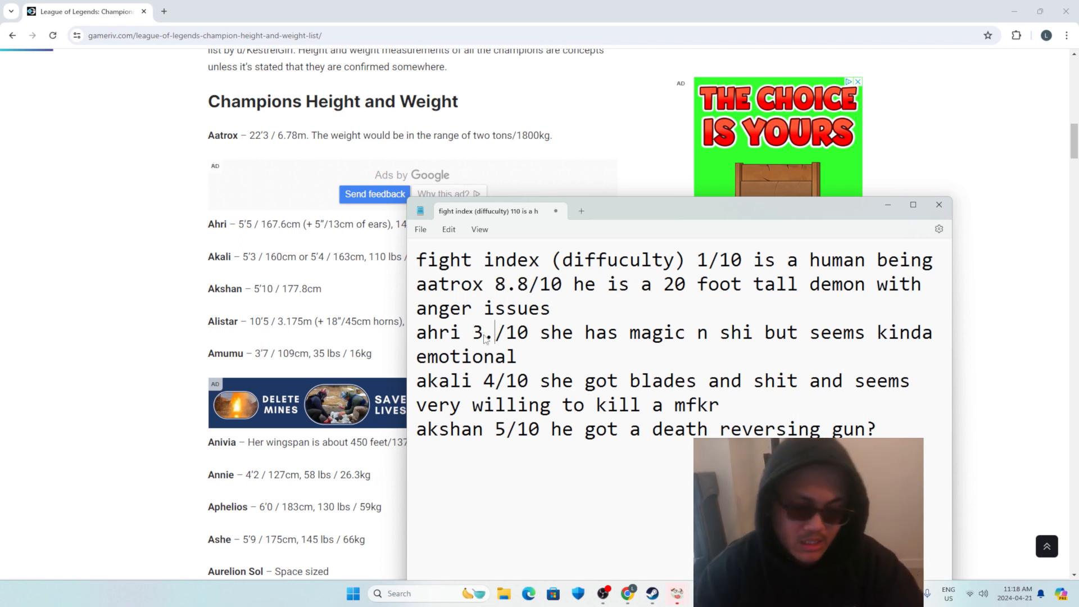
pyautogui.write('6')
pyautogui.click(675, 392)
pyautogui.write('.1')
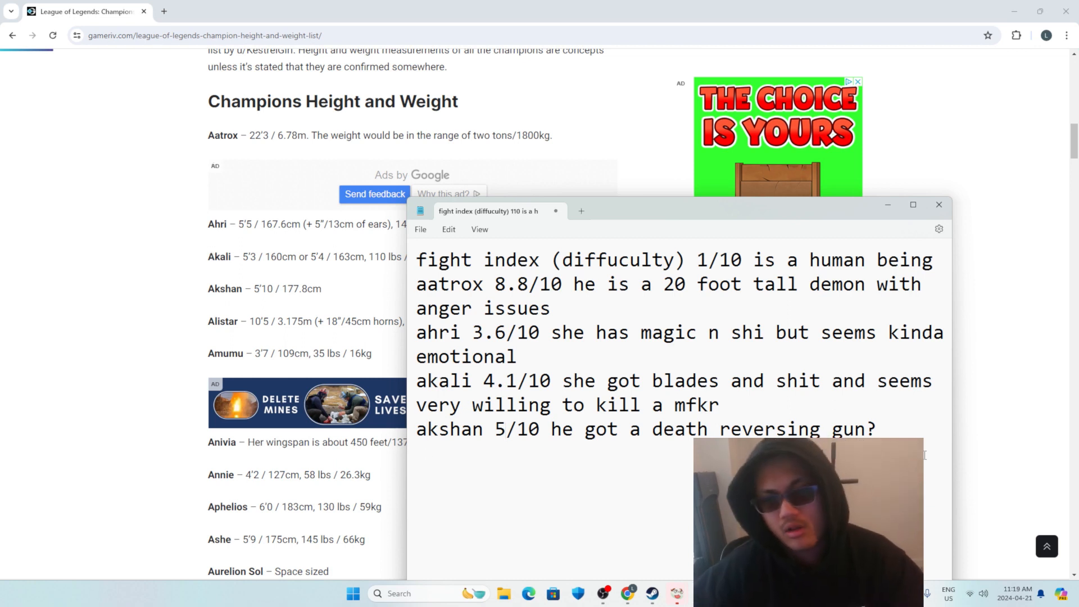
pyautogui.write('alistar 7.')
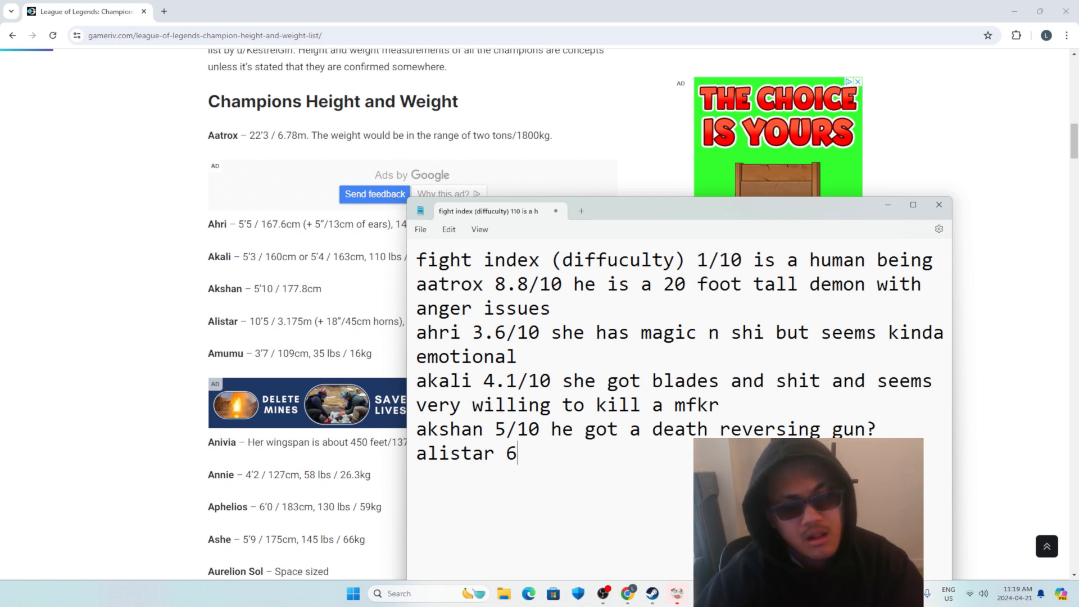
pyautogui.write('.')
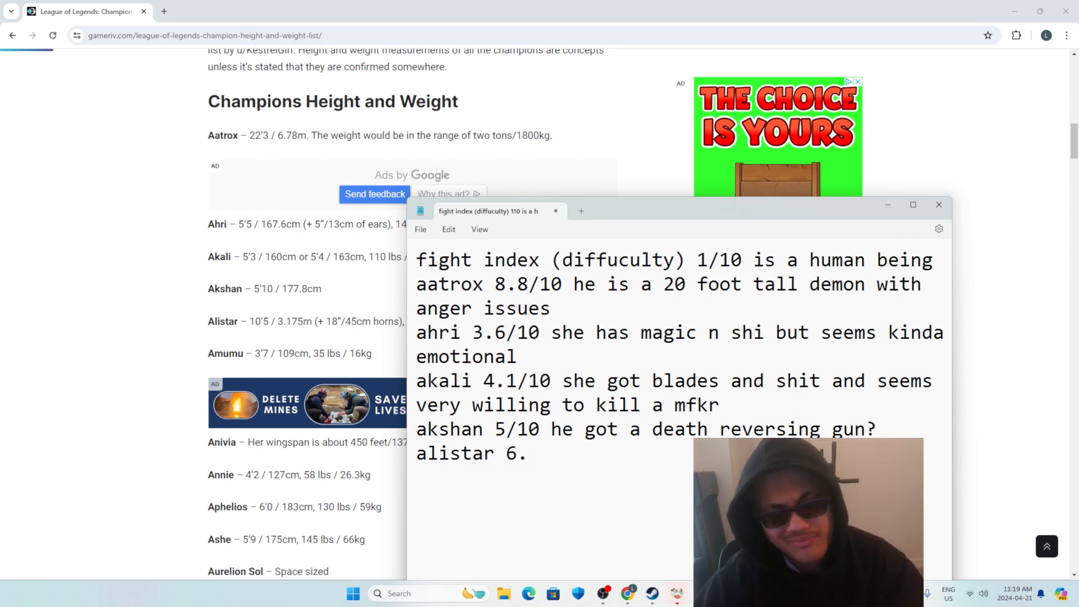